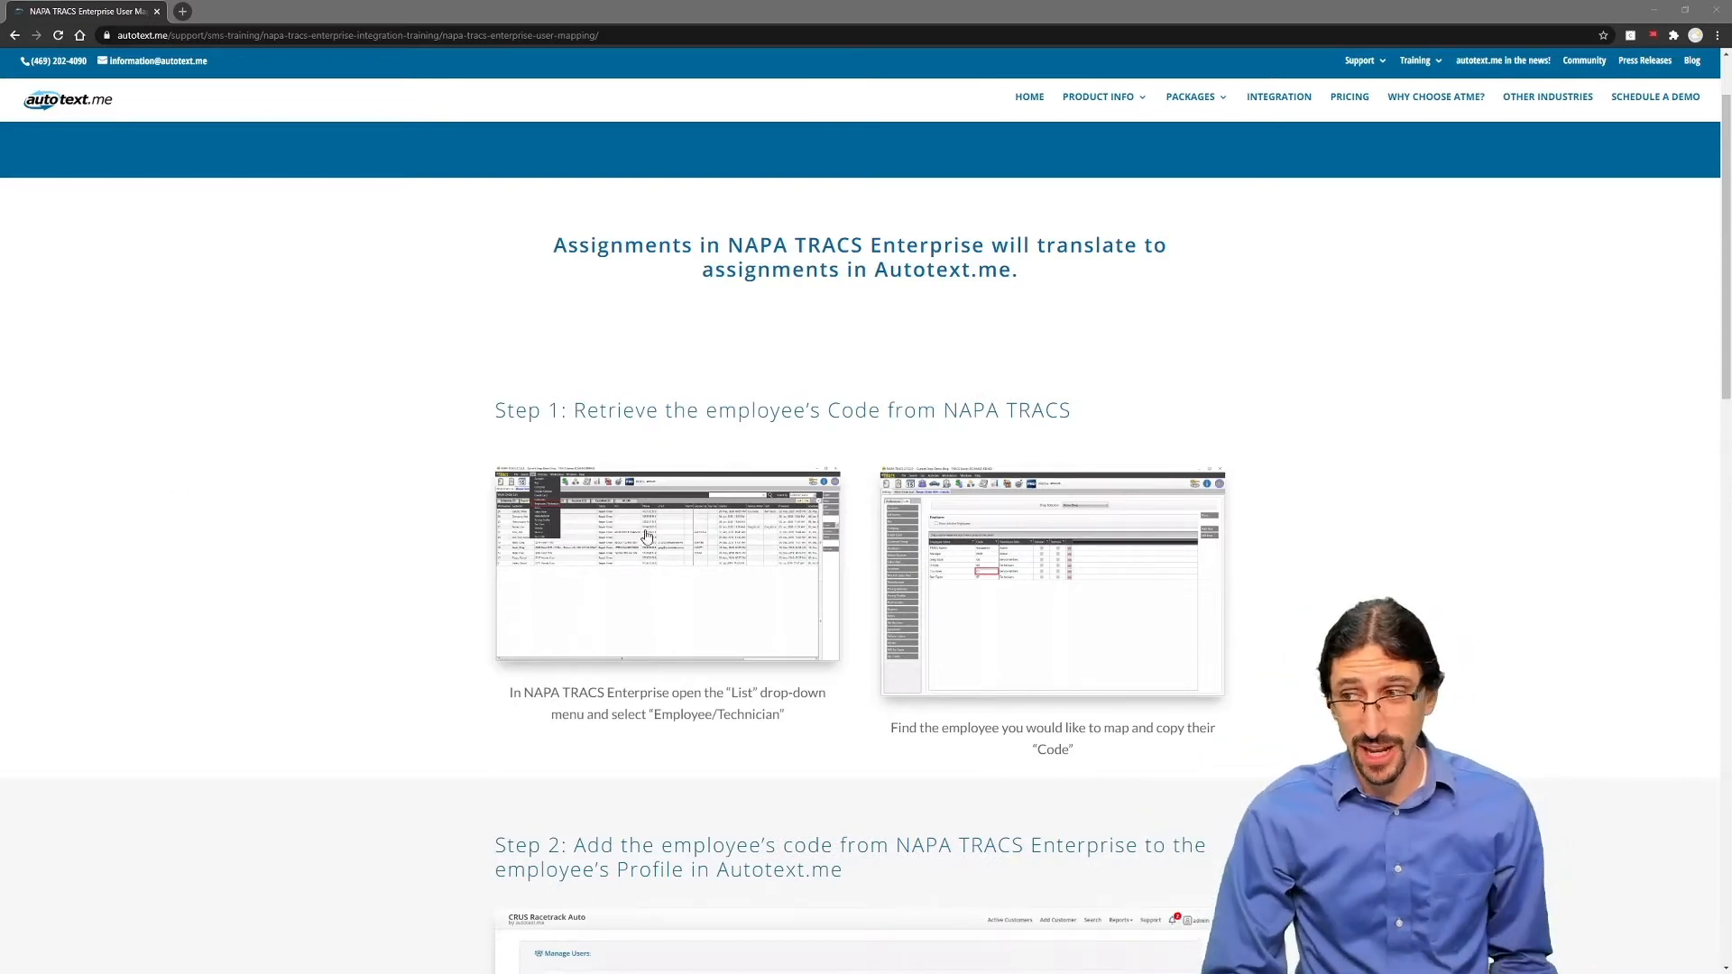
- Enlarge the first Step 1 screenshot showing Employee/Technician in the NAPA TRACS List menu
left_click(666, 567)
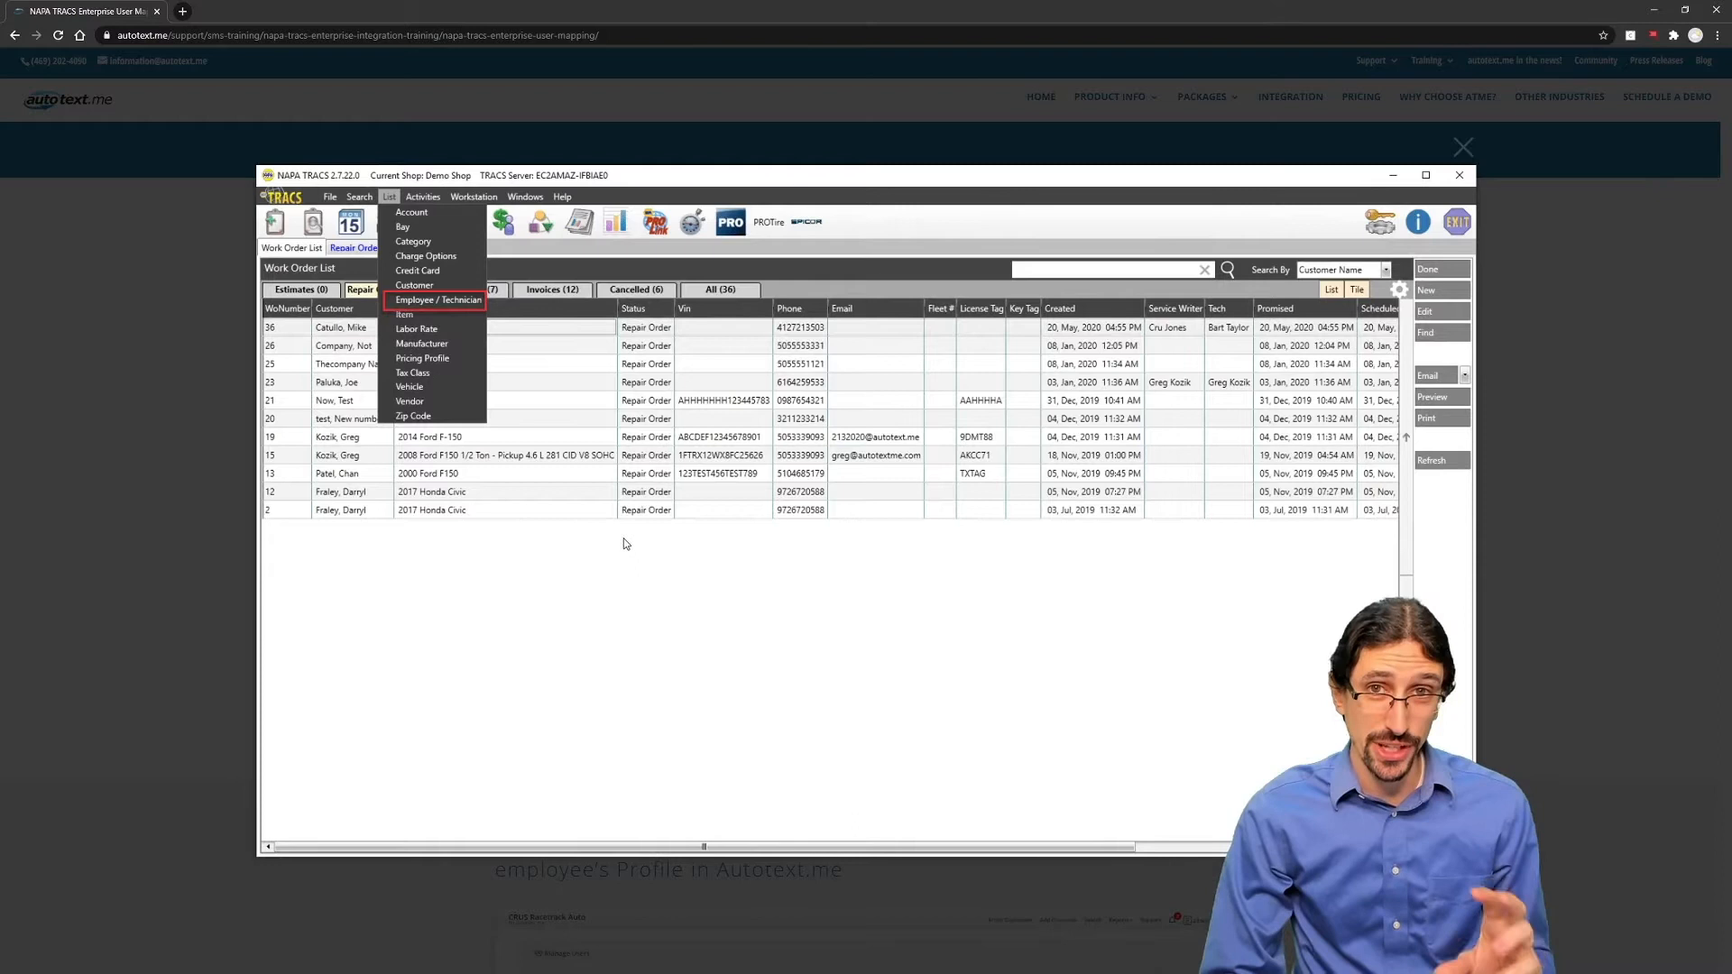
mouse_move(565, 574)
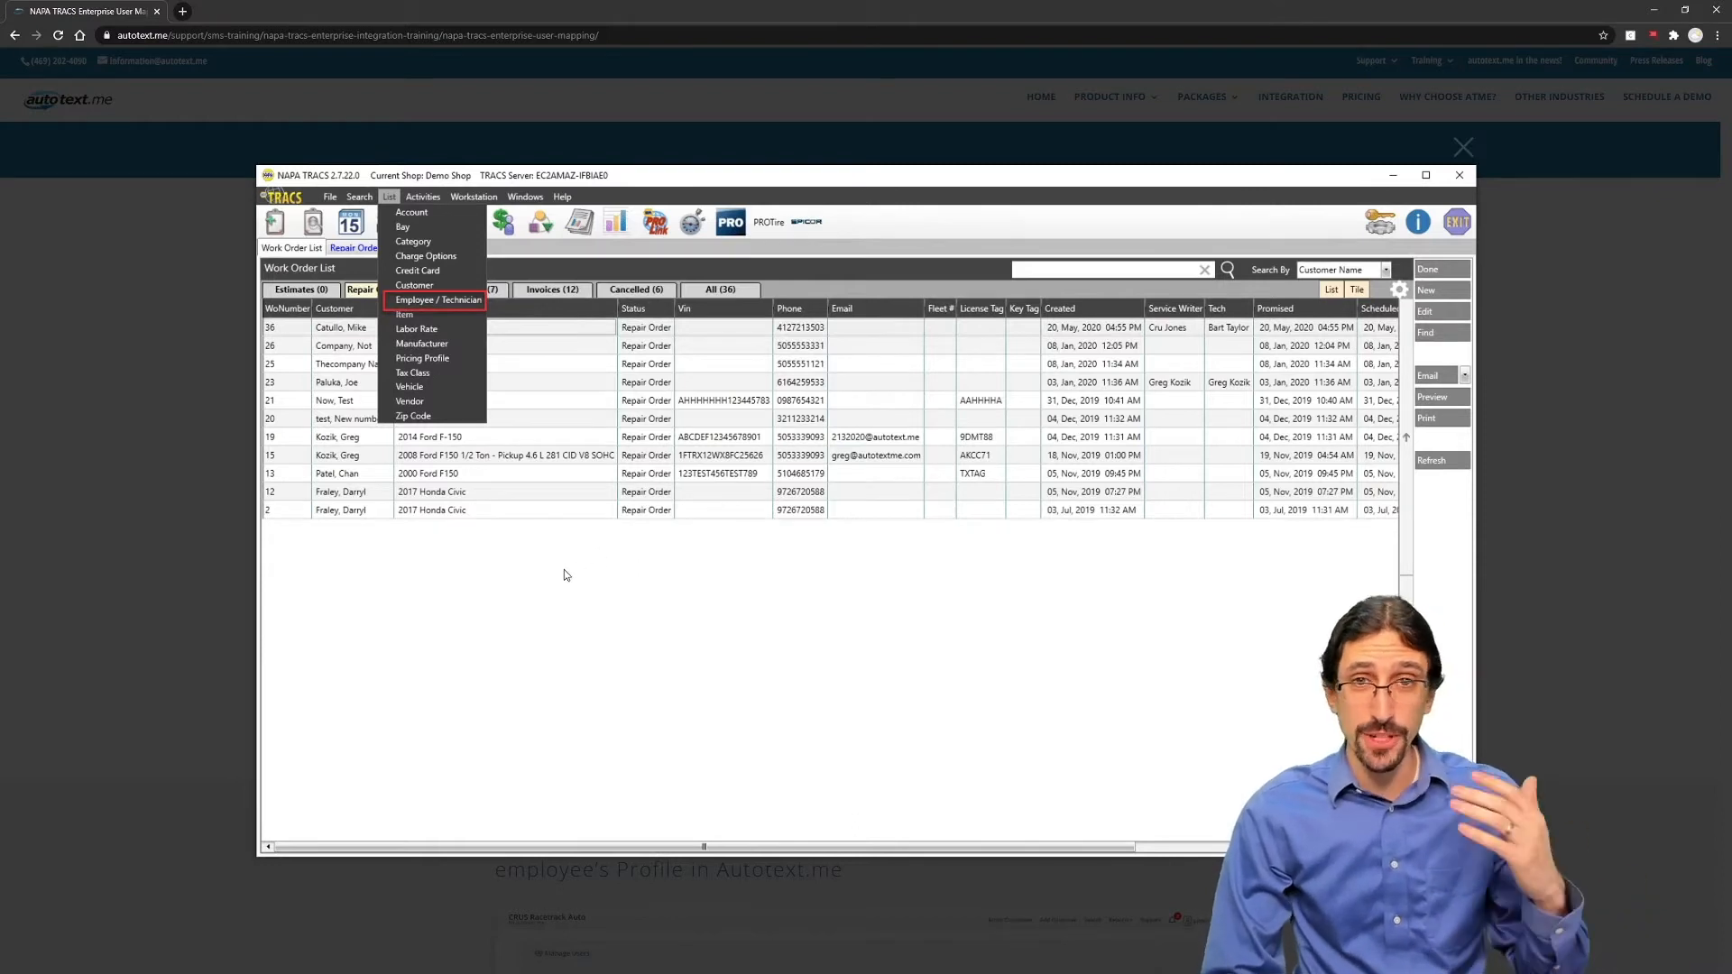
mouse_move(554, 580)
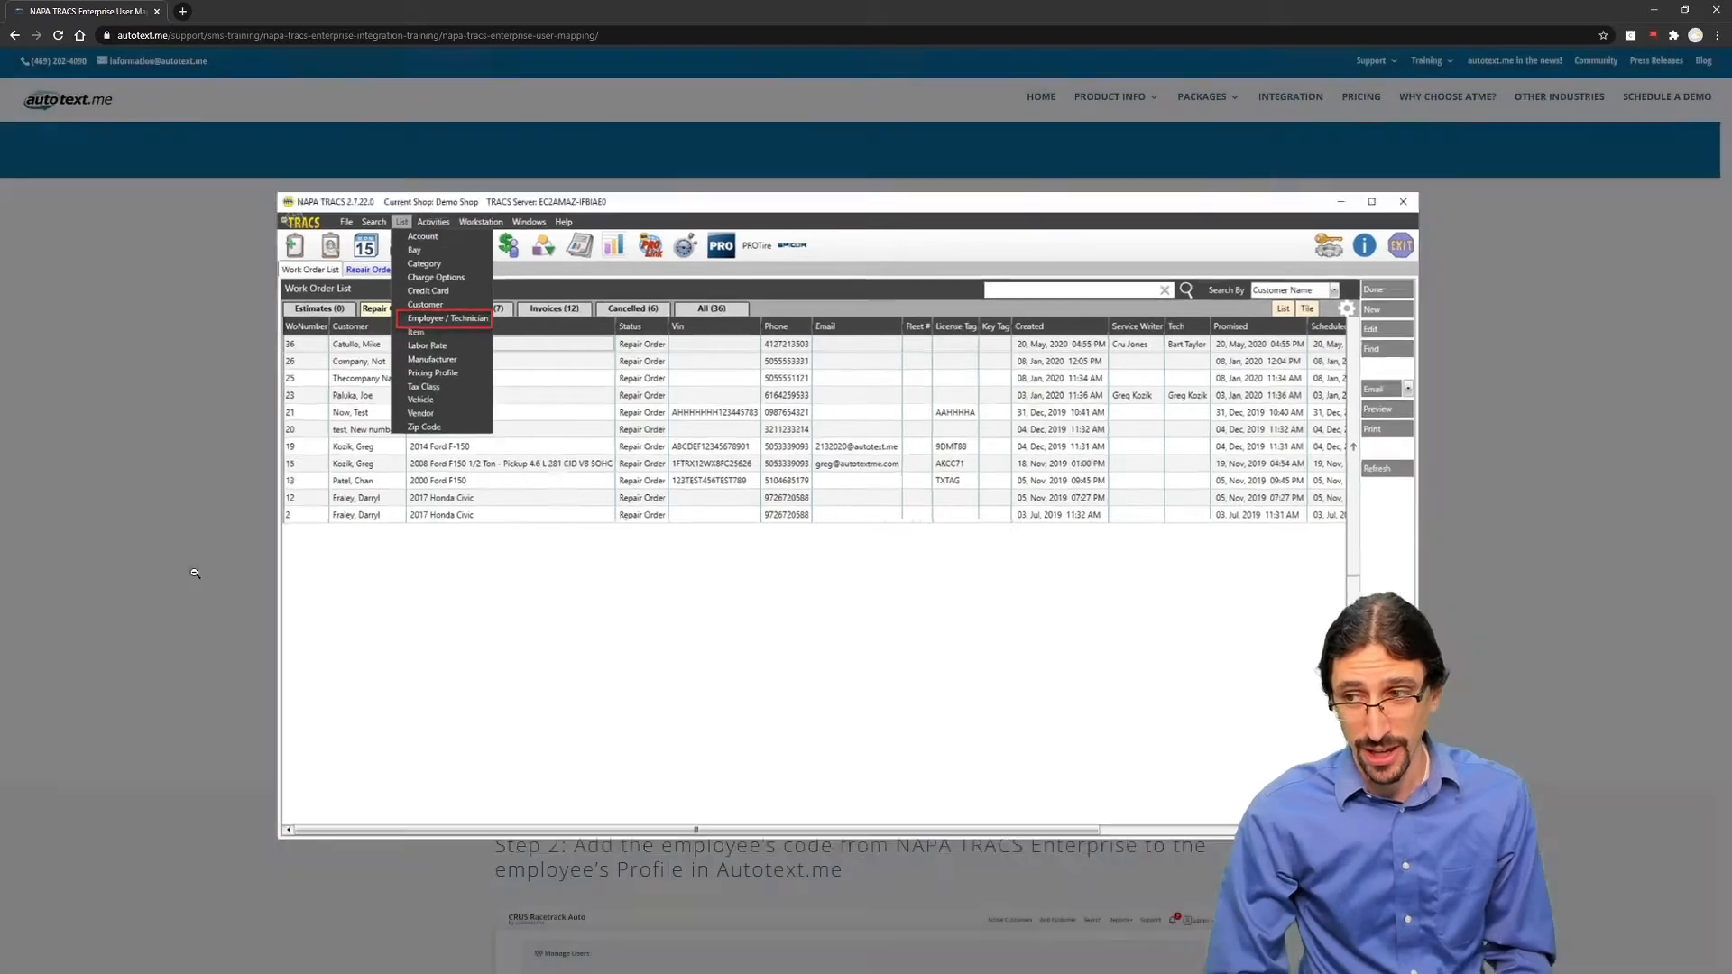
- View the NAPA TRACS employee codes screenshot, then close the lightbox back to the guide
left_click(447, 317)
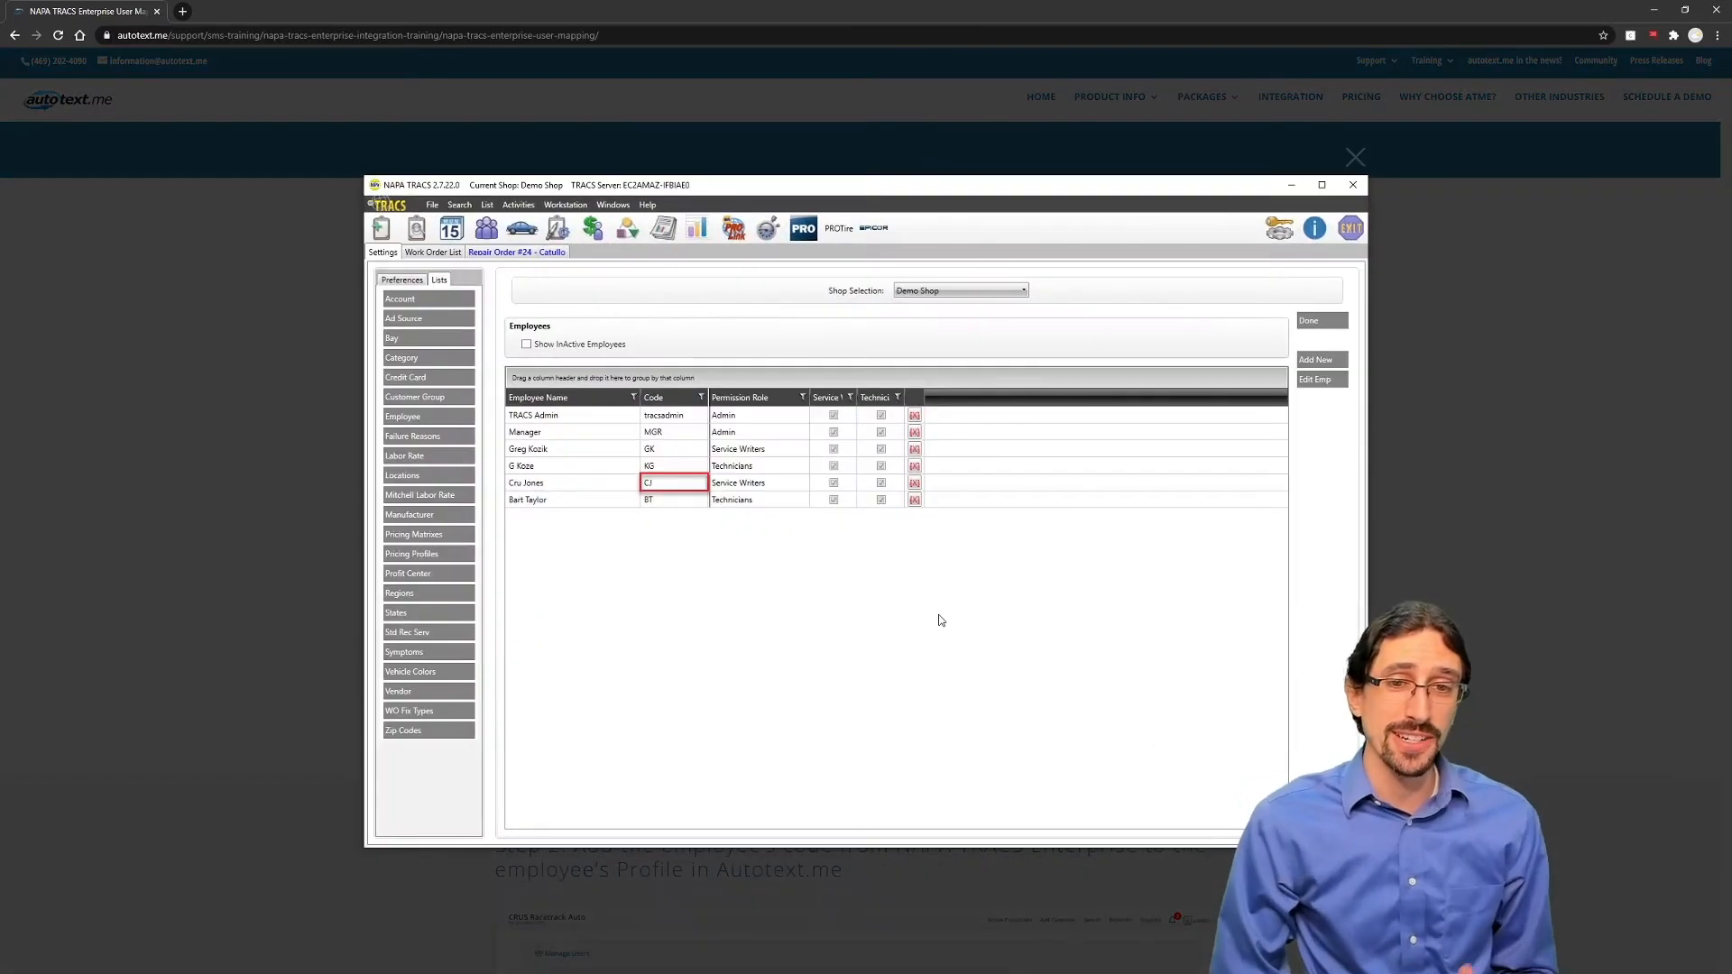
mouse_move(868, 638)
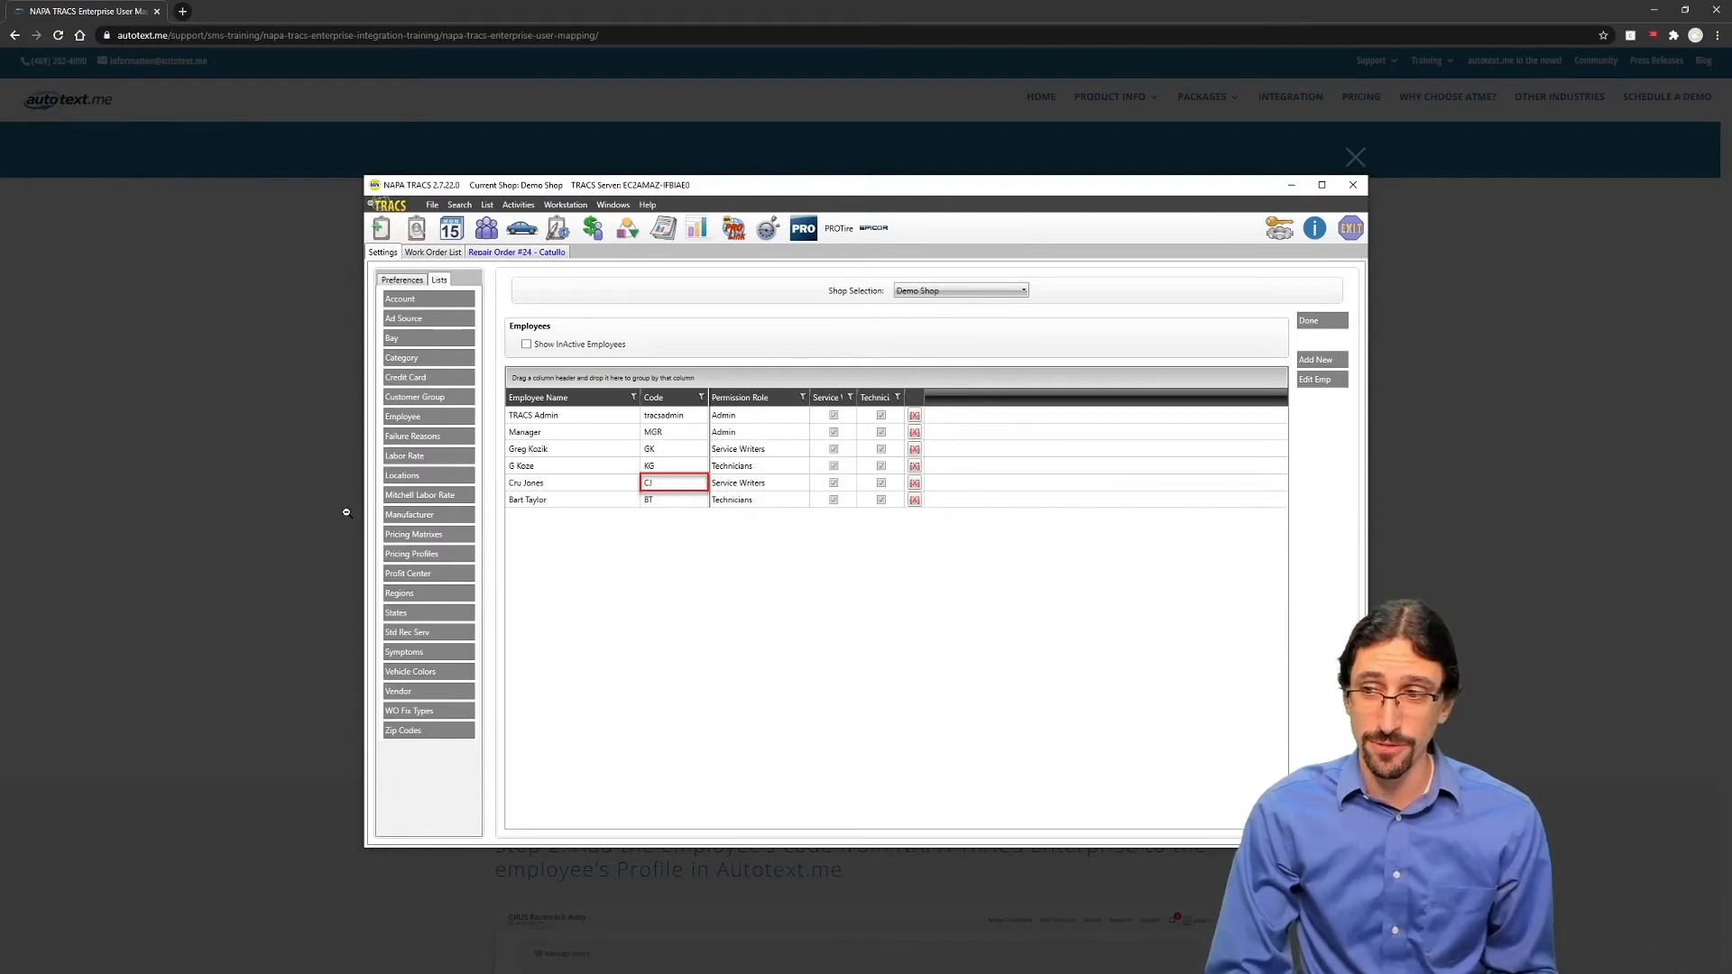
left_click(1355, 157)
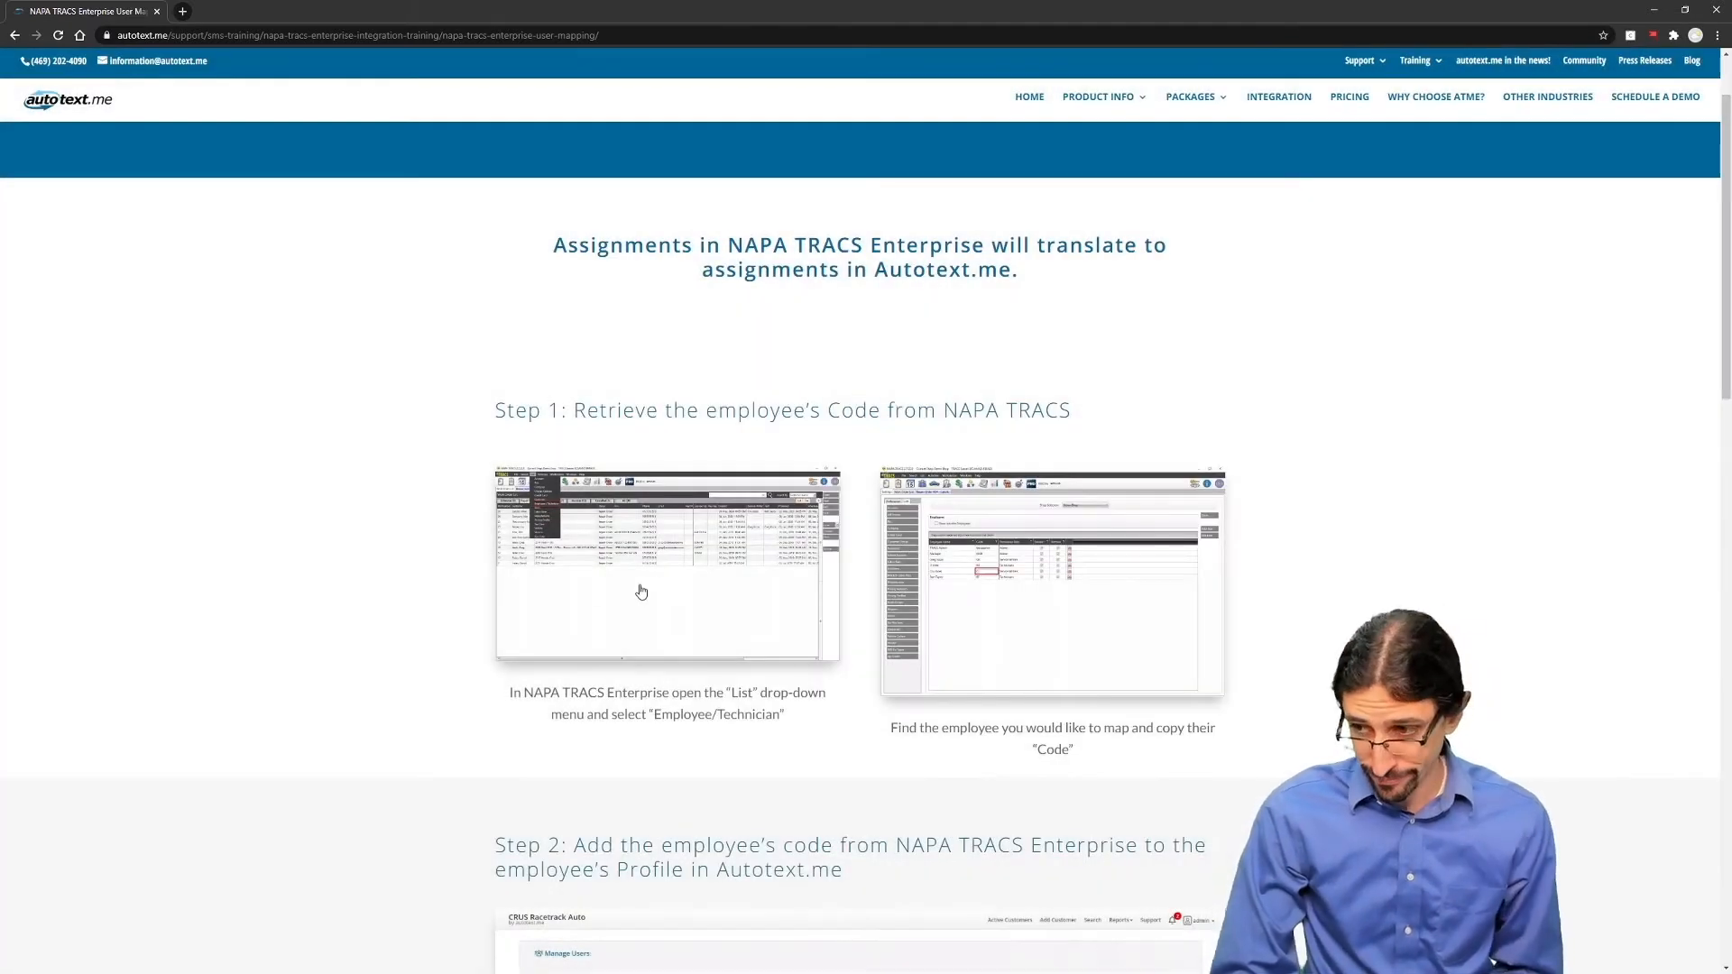
- Reach Step 2 and show the Edit User form for Cru Jones with CJ as SMS username
scroll("down", 3)
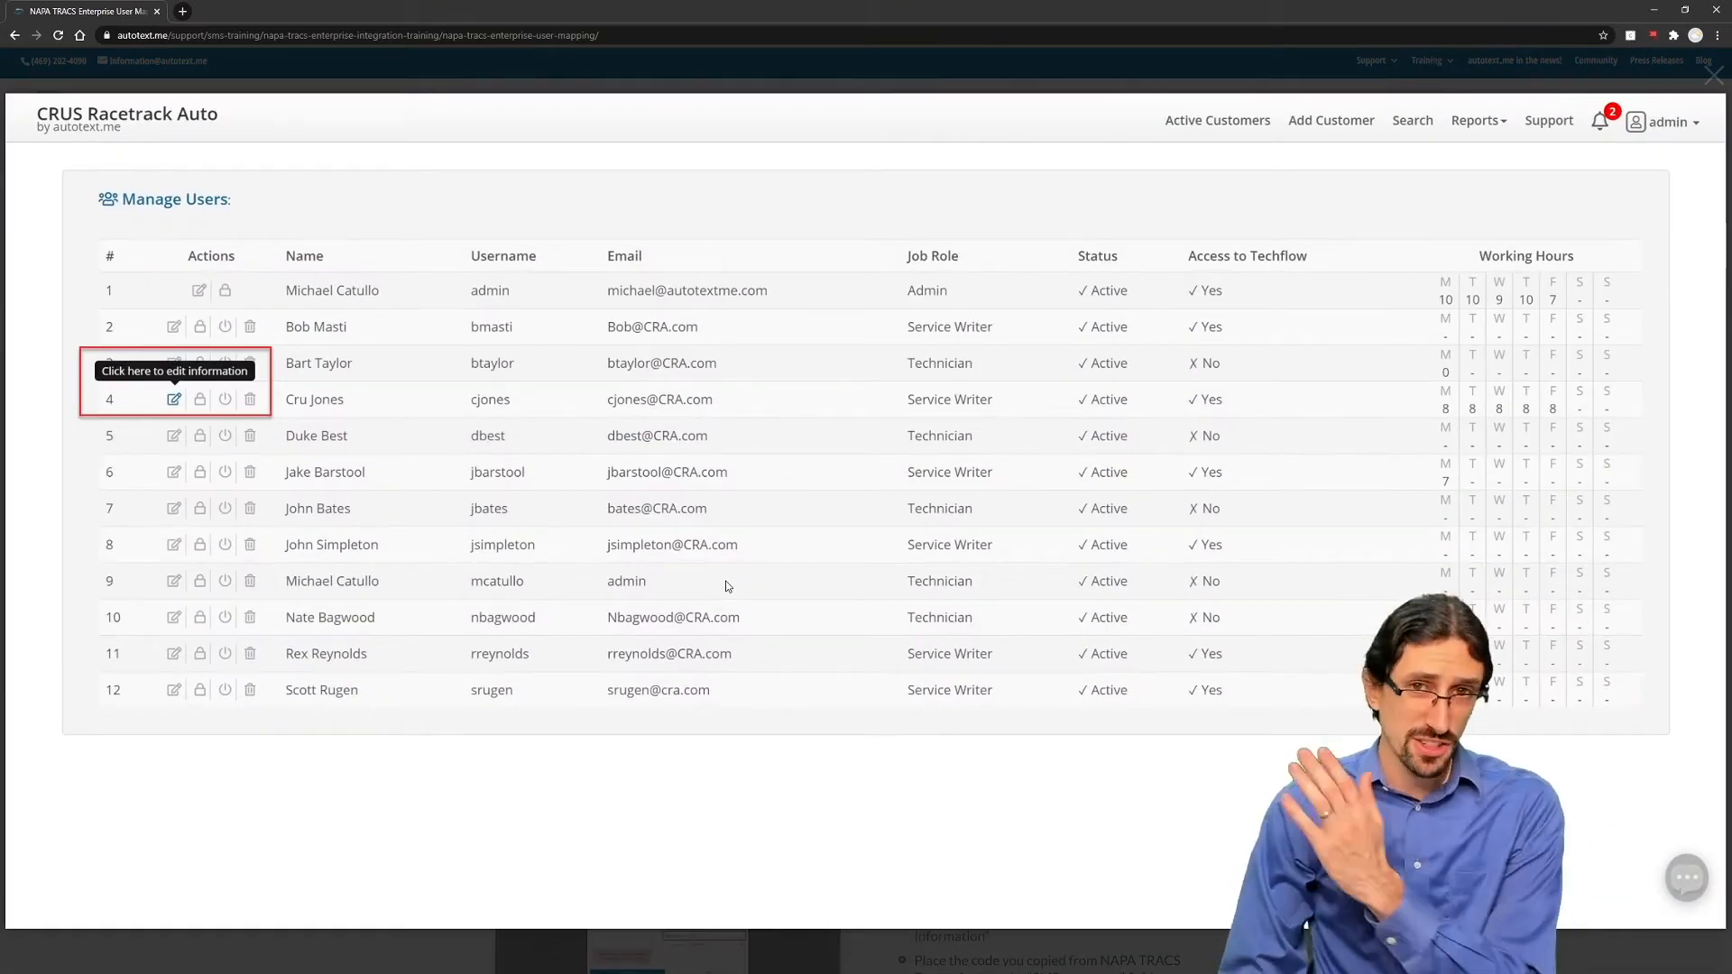
mouse_move(718, 579)
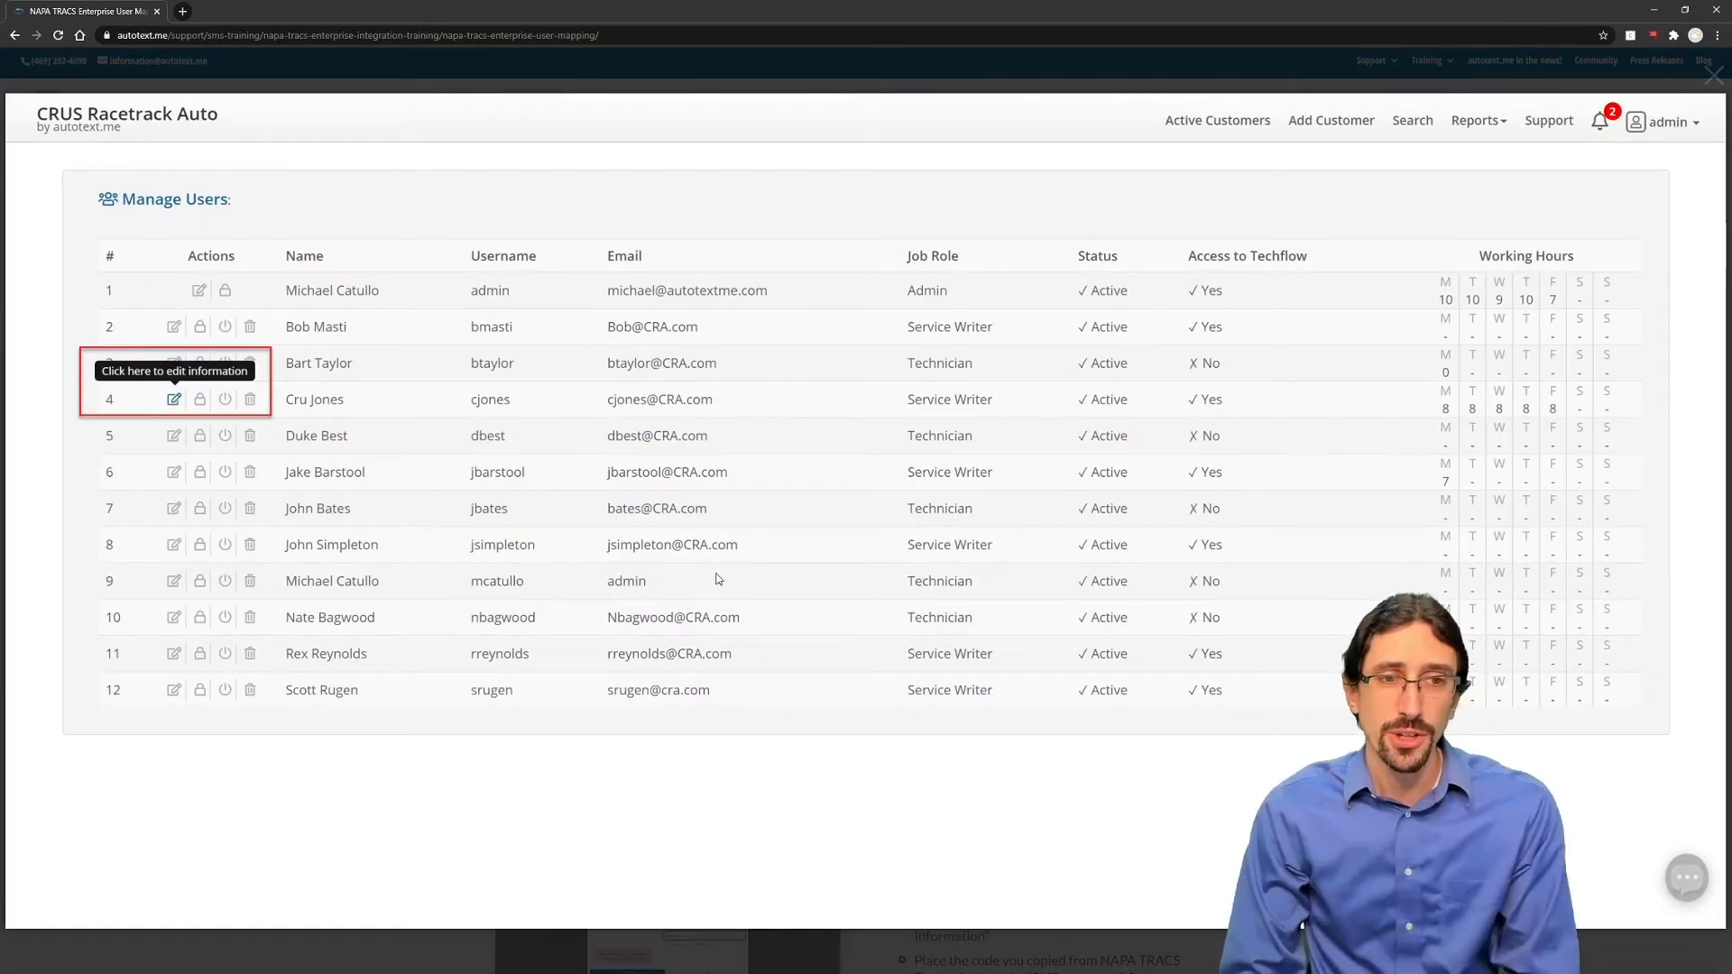
mouse_move(657, 576)
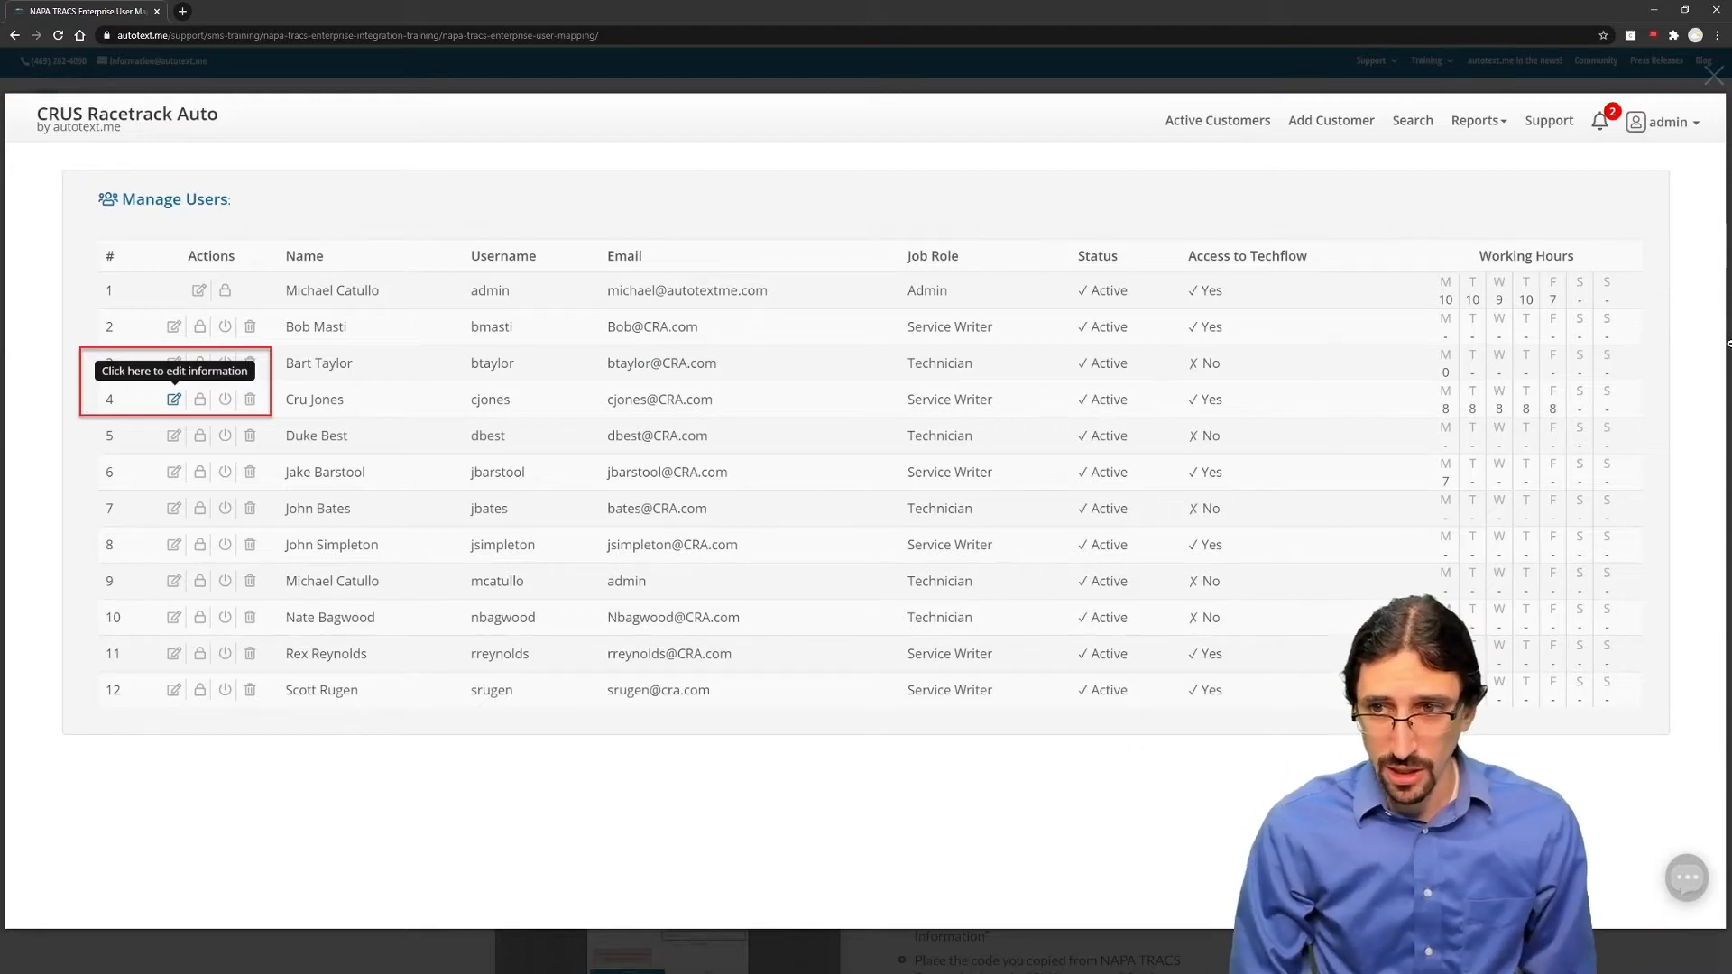
scroll("up", 3)
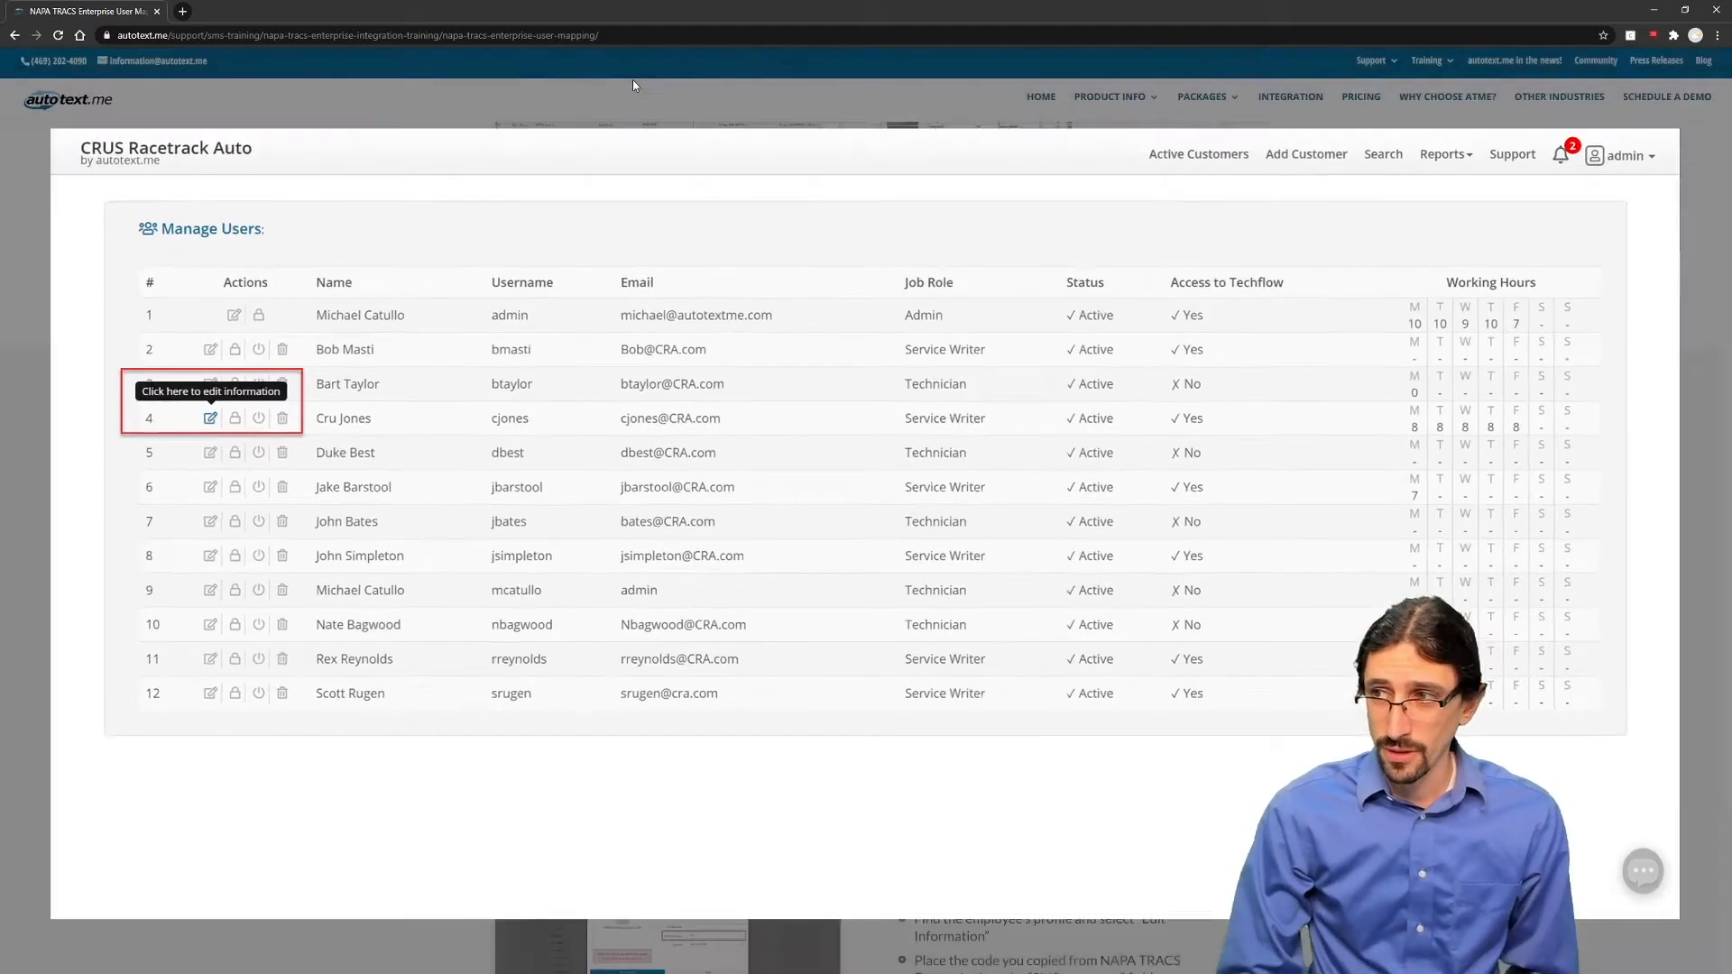
left_click(210, 417)
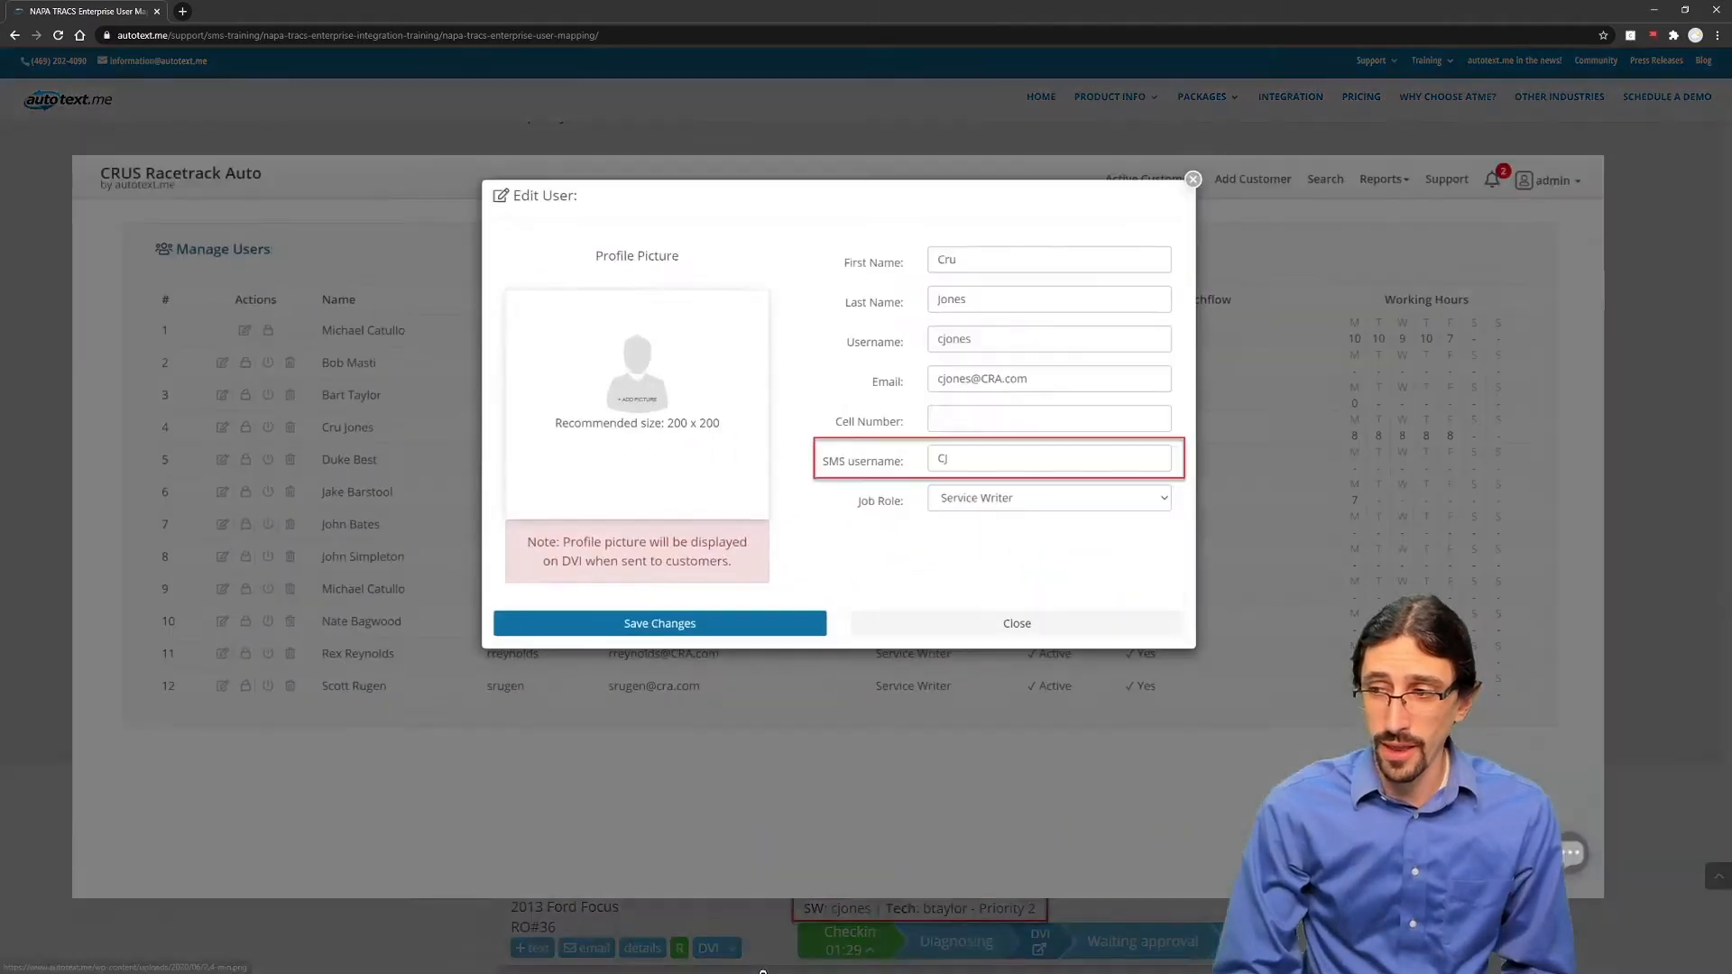